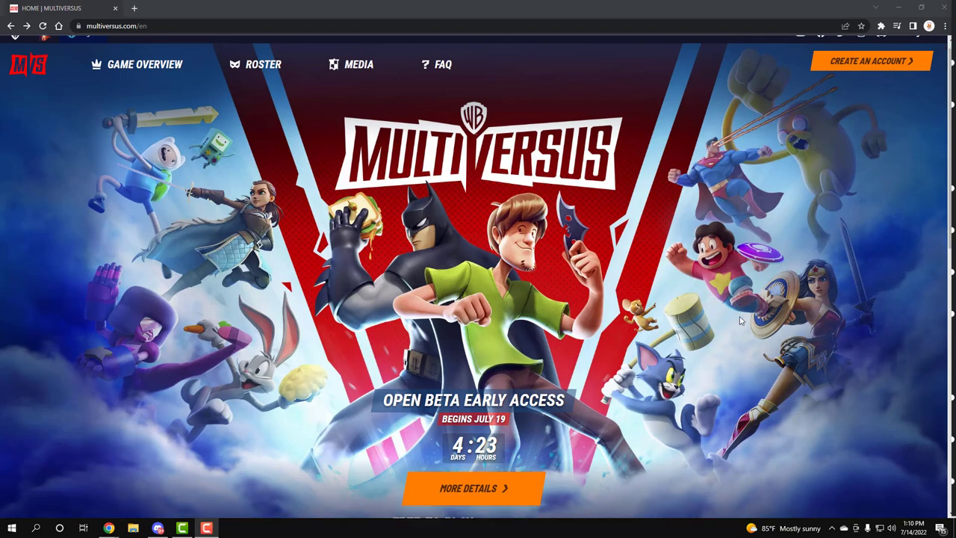
Open the Open Beta FAQ via MORE DETAILS and scroll to the Early Access questions
scroll(down, 3)
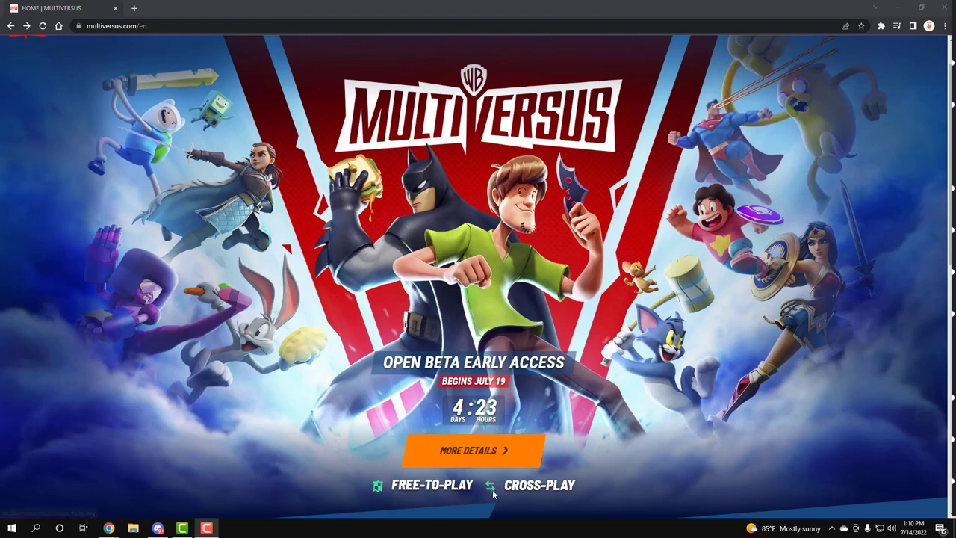
mouse_move(474, 450)
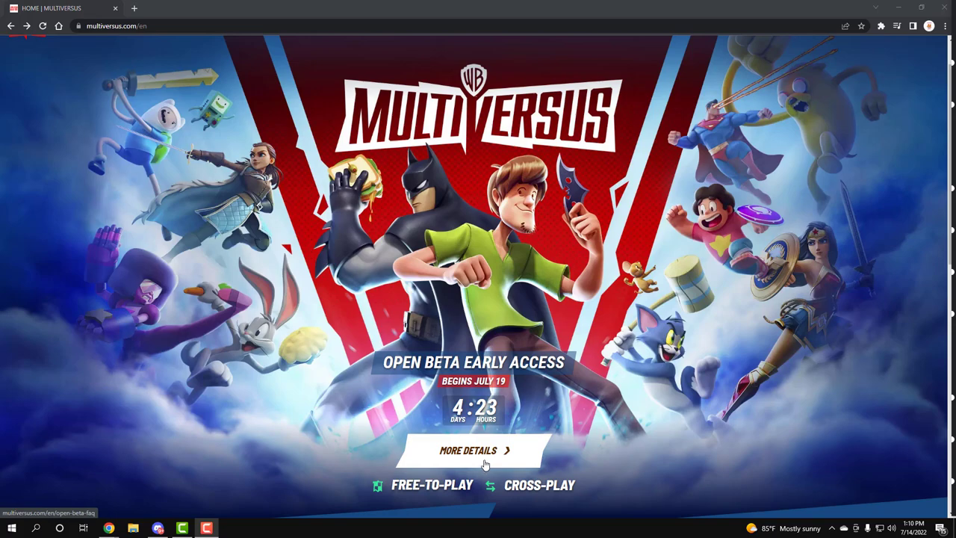
click(473, 450)
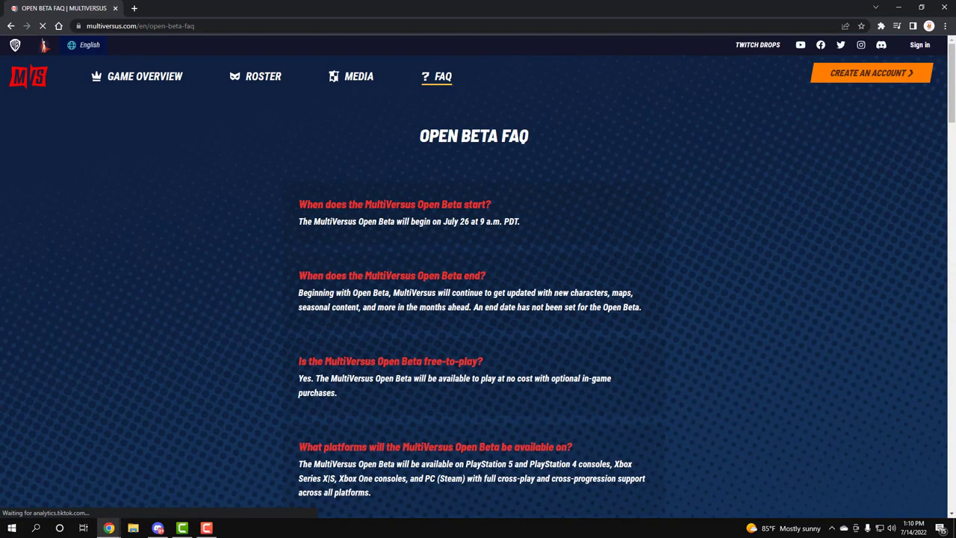
scroll(down, 3)
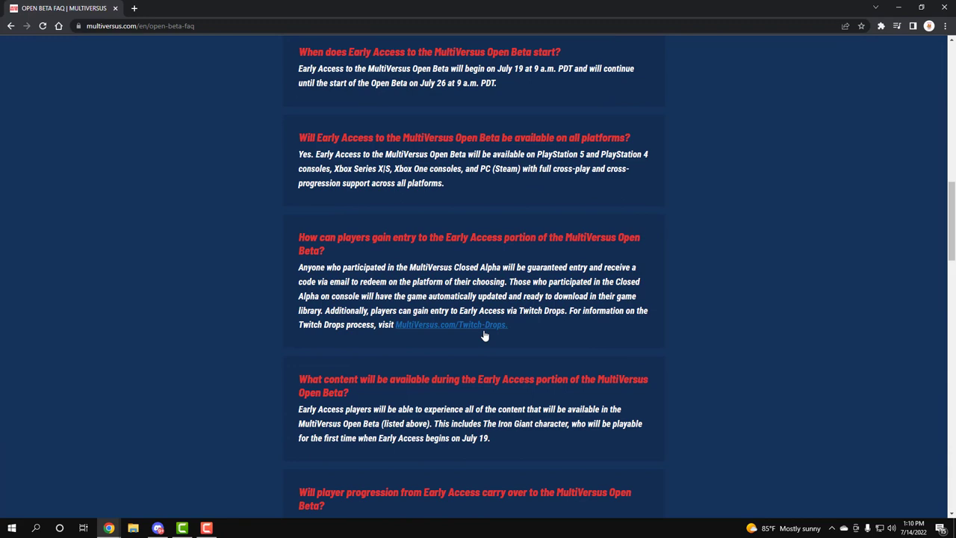
click(450, 324)
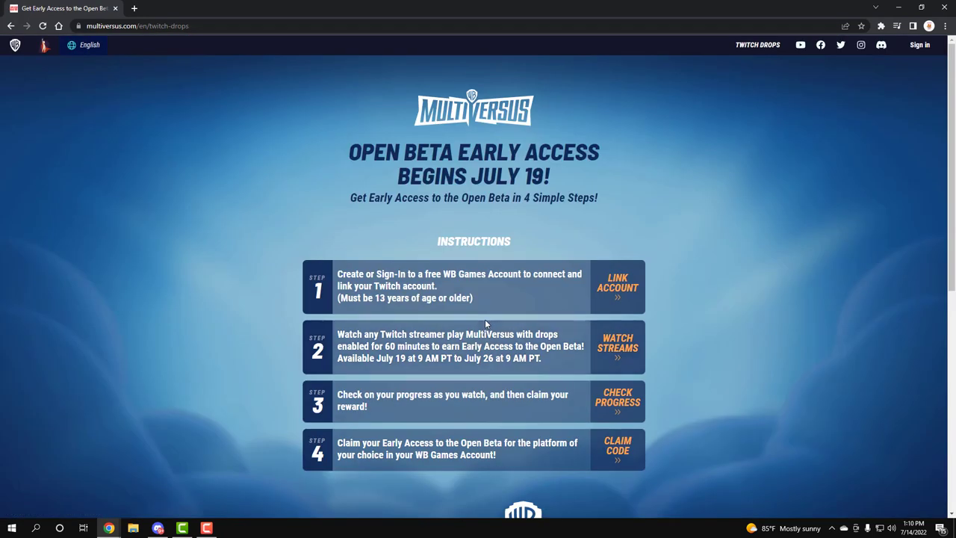
mouse_move(541, 204)
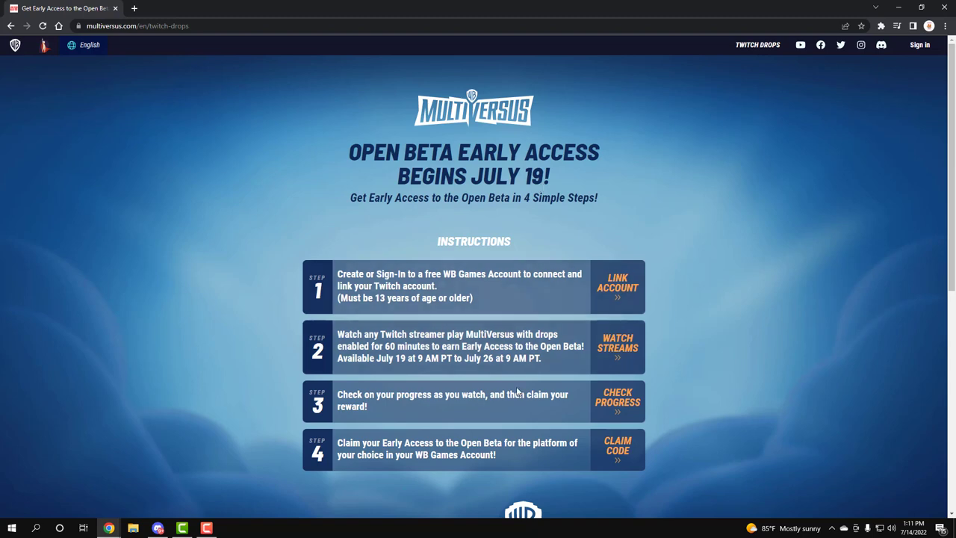
mouse_move(618, 448)
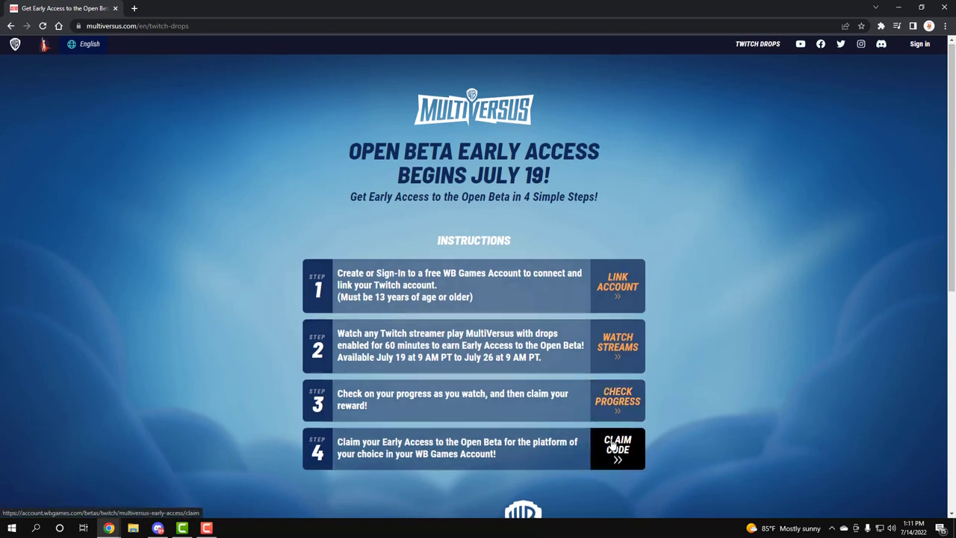
scroll(down, 3)
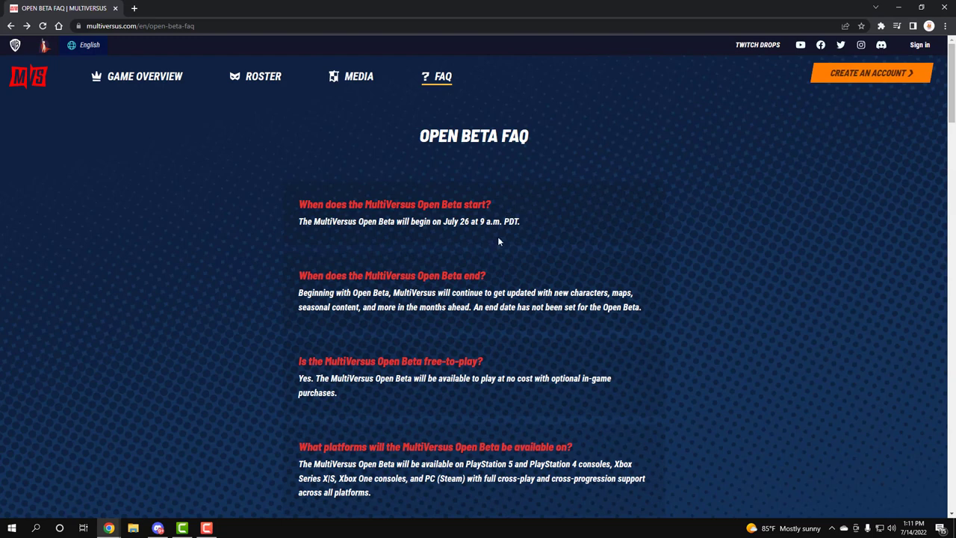
mouse_move(495, 244)
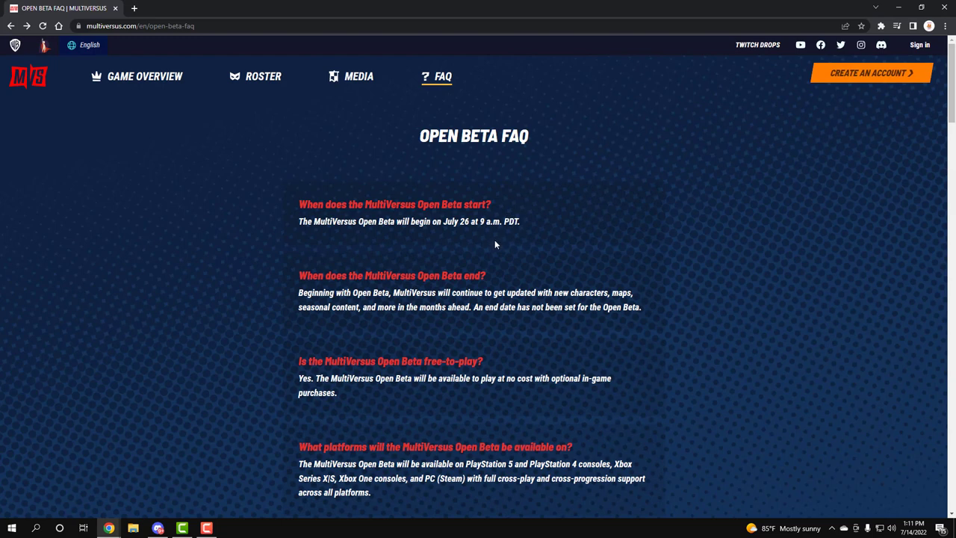
Scroll down to the 'What content will be available' answer listing beta characters and maps
scroll(down, 3)
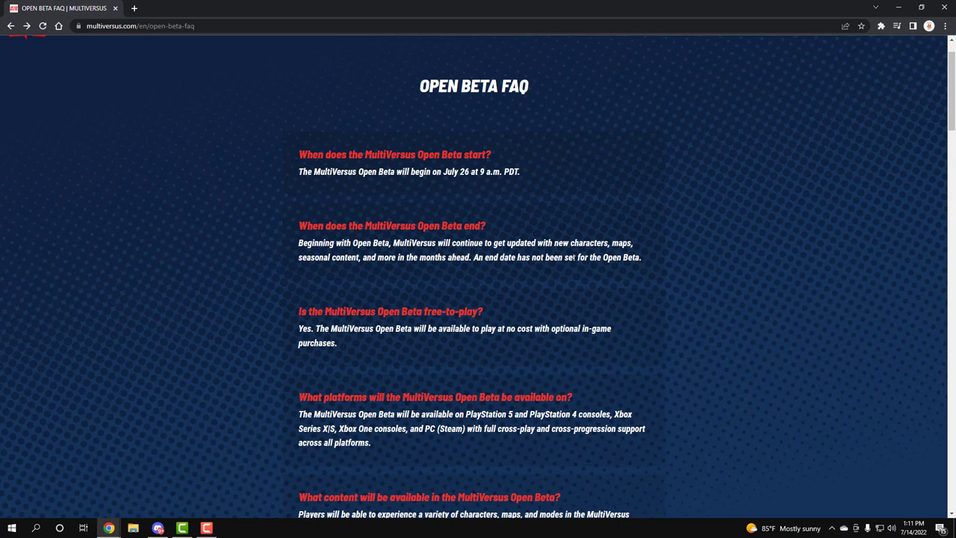
scroll(down, 3)
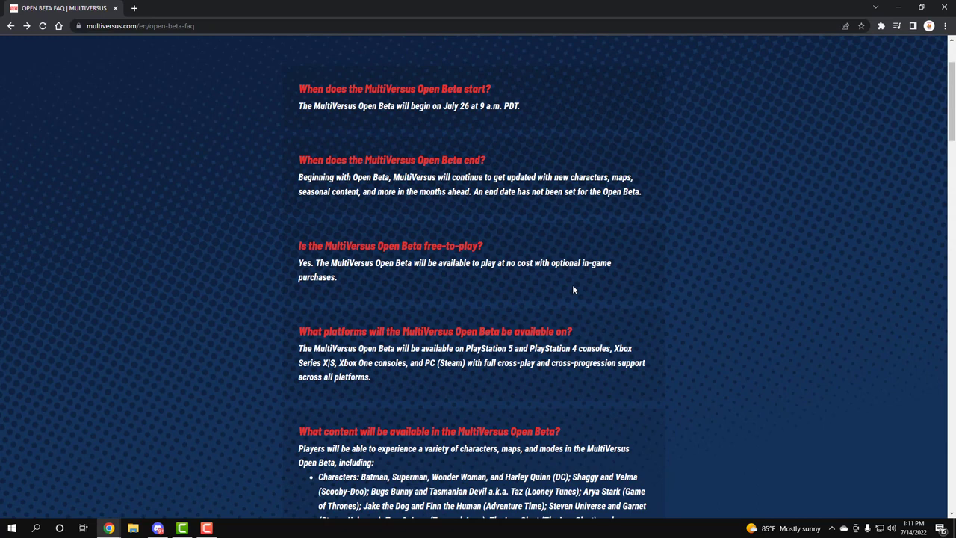
scroll(down, 3)
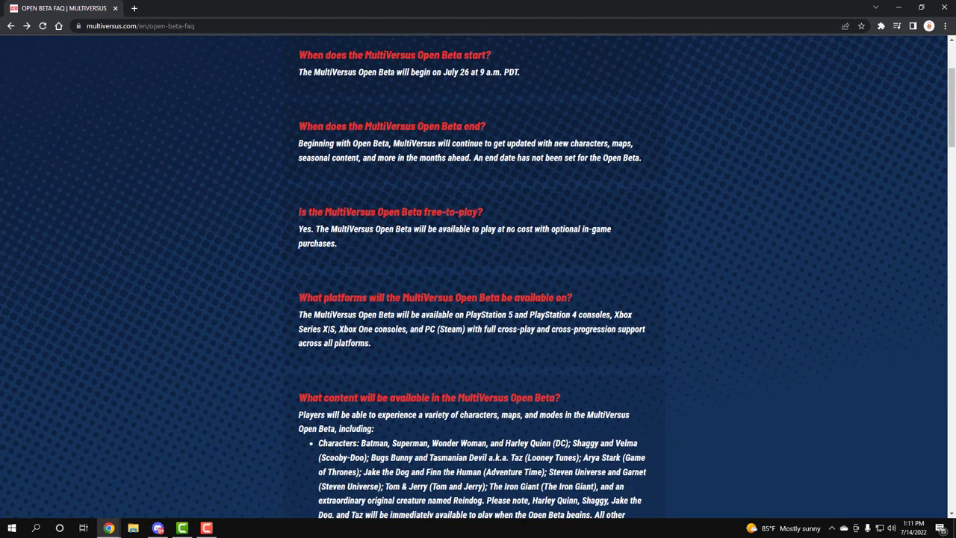
scroll(down, 3)
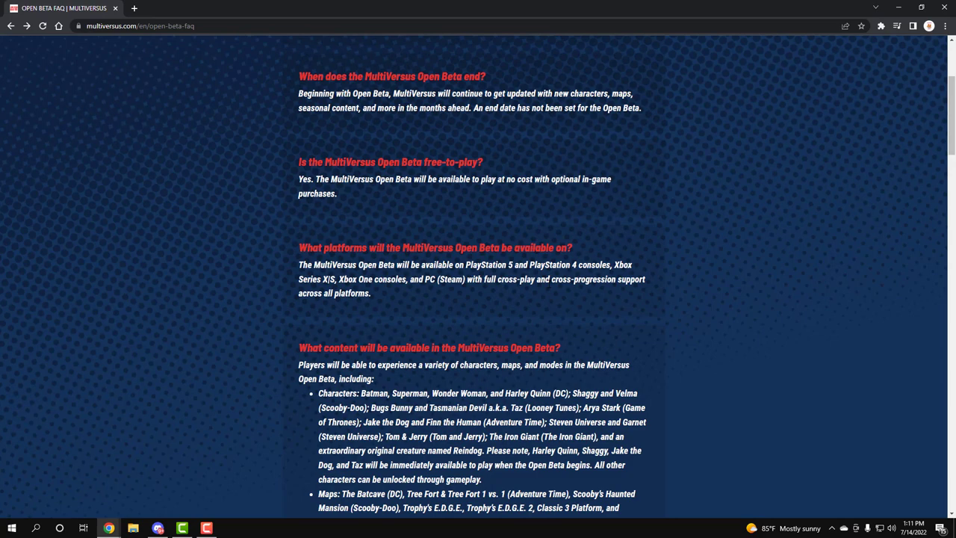
mouse_move(418, 296)
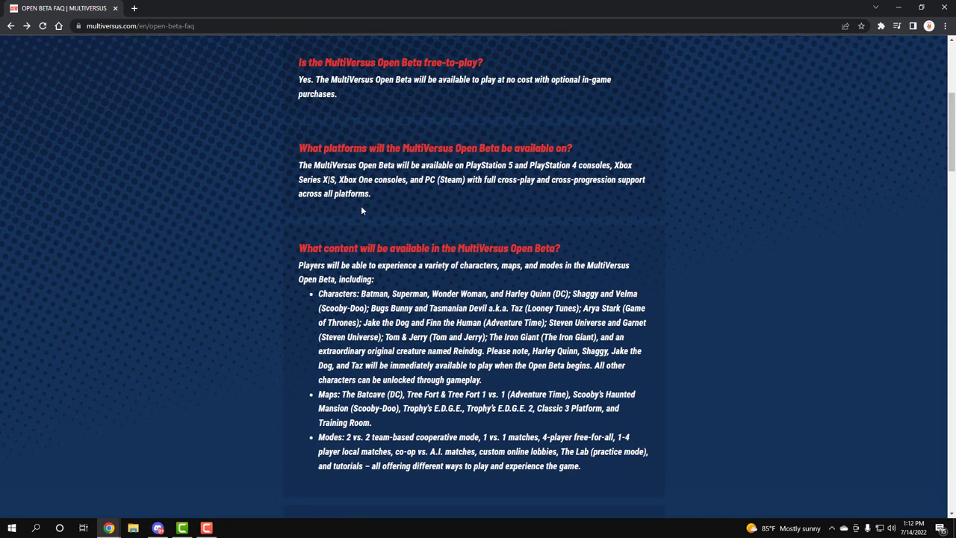
Scroll to the Early Access answers showing a July 19 start on all platforms
scroll(down, 3)
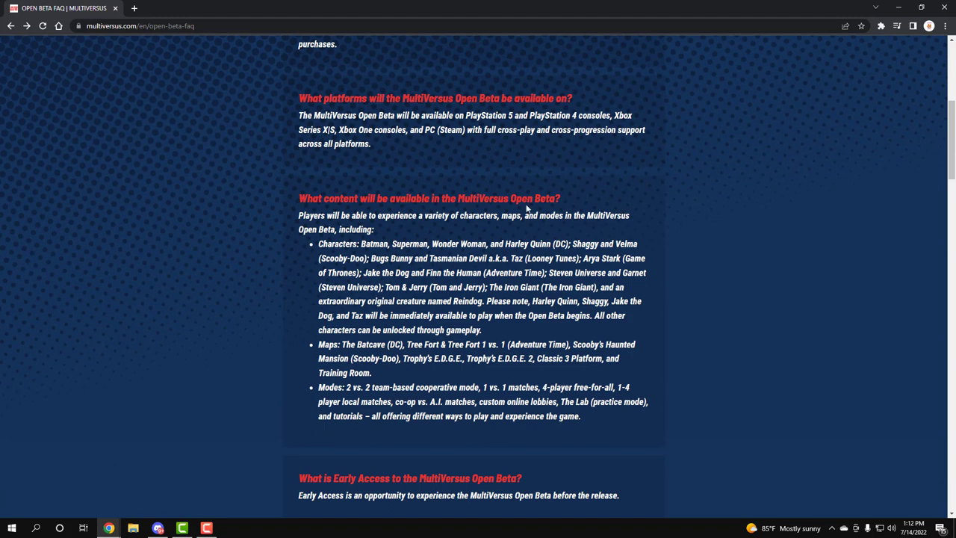
mouse_move(422, 254)
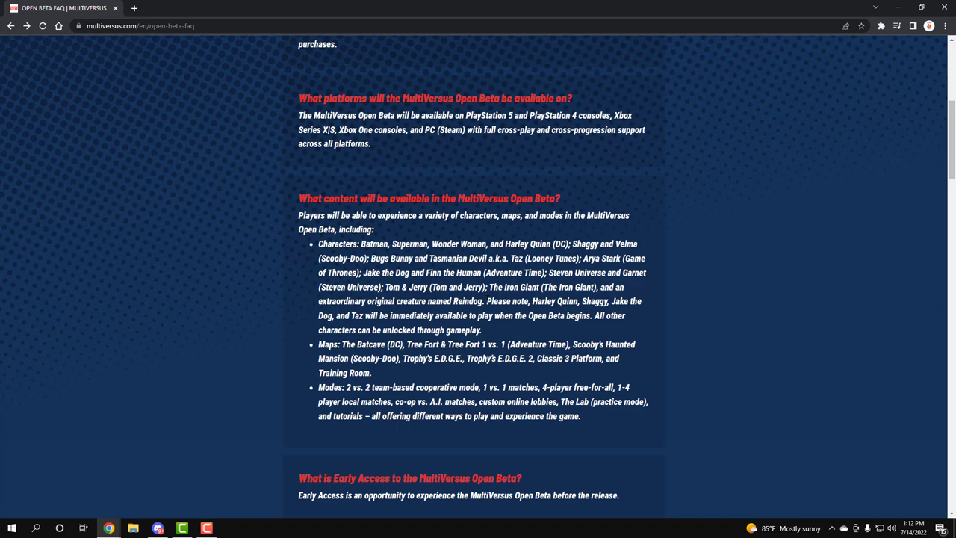
scroll(down, 3)
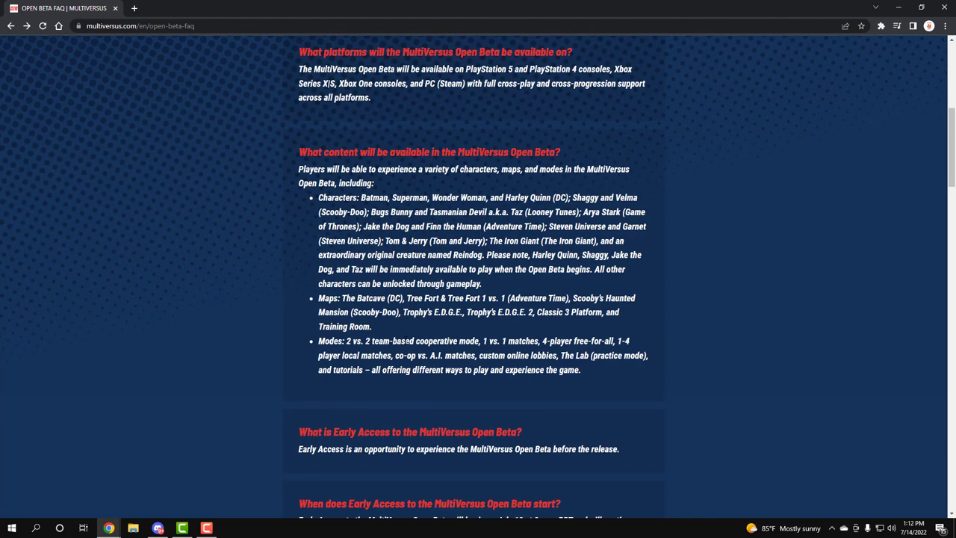
scroll(down, 3)
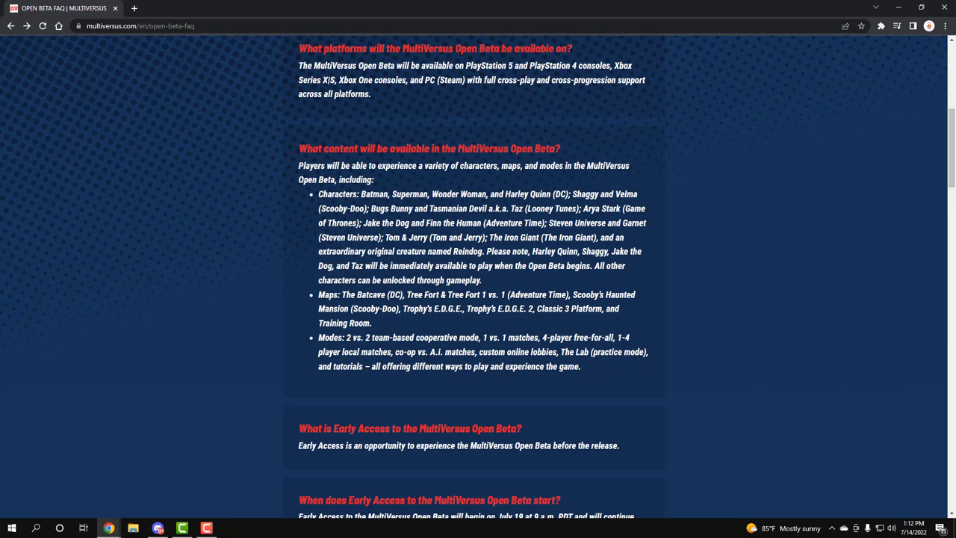
scroll(down, 3)
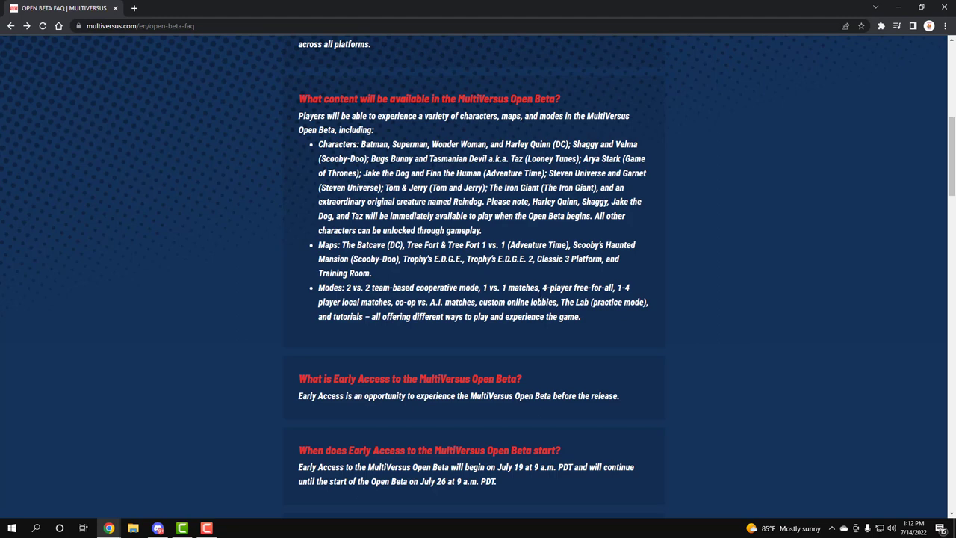
drag(620, 288, 394, 302)
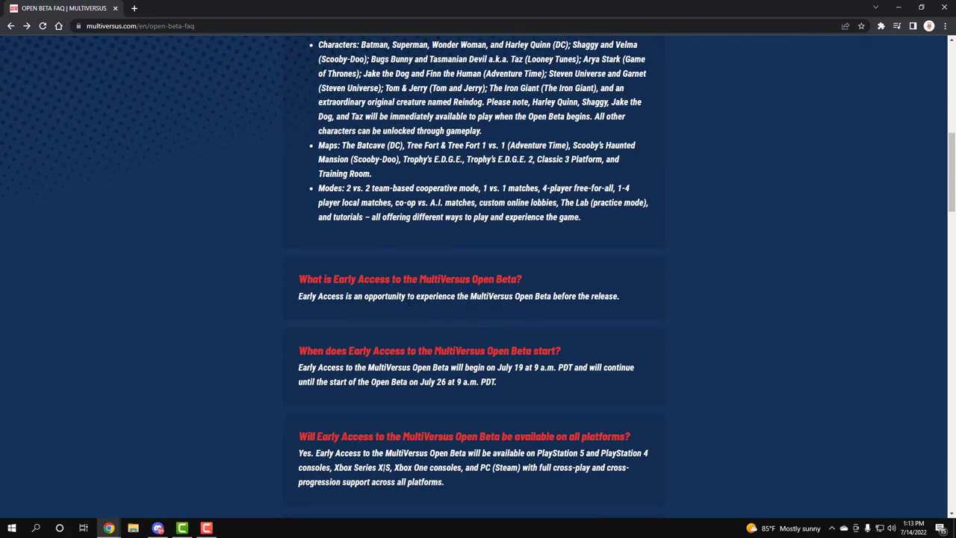
mouse_move(542, 316)
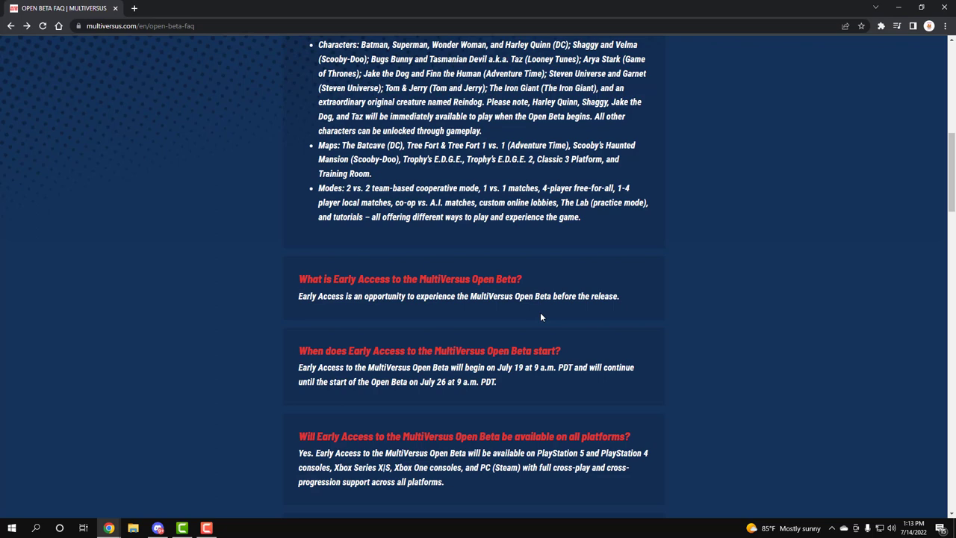
Scroll to the answers on progression, code timing, subscriptions and internet requirements
scroll(down, 3)
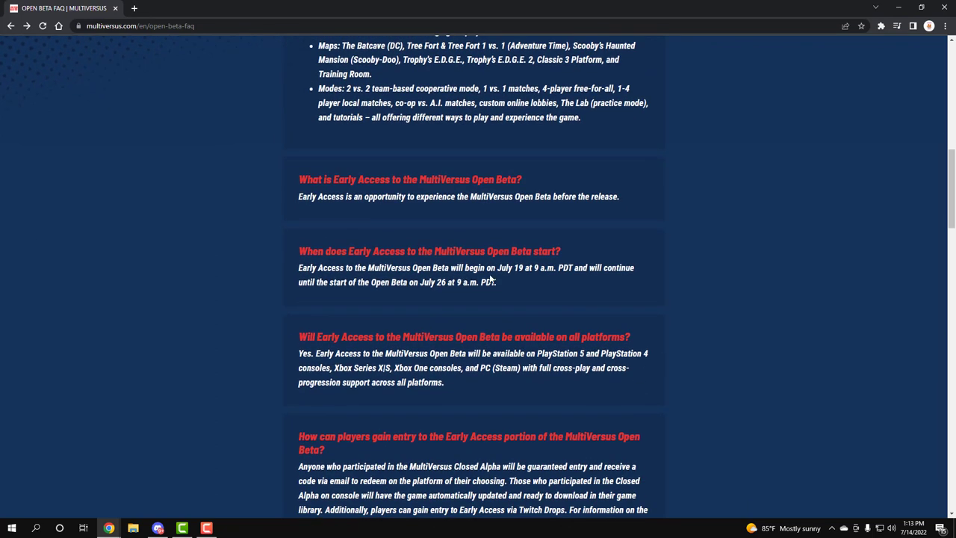
mouse_move(534, 279)
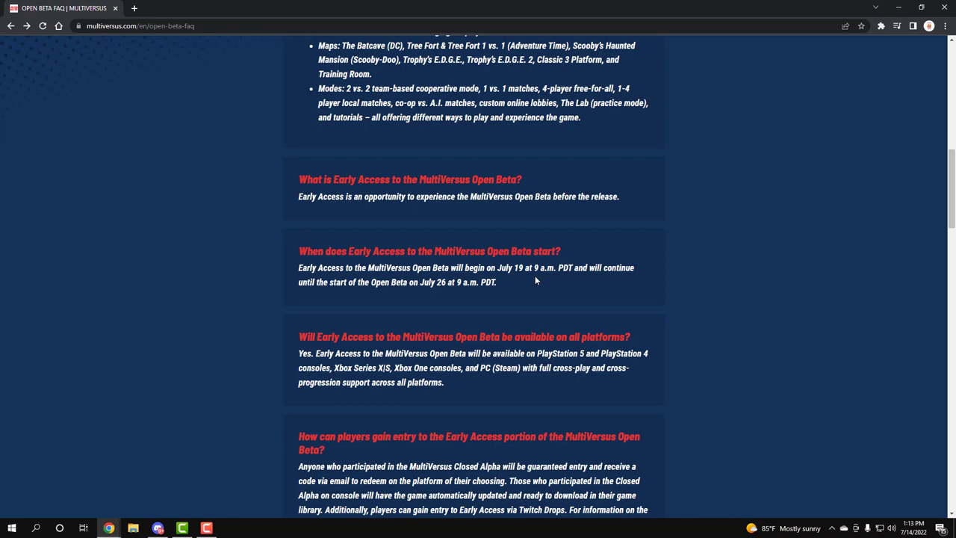
mouse_move(540, 275)
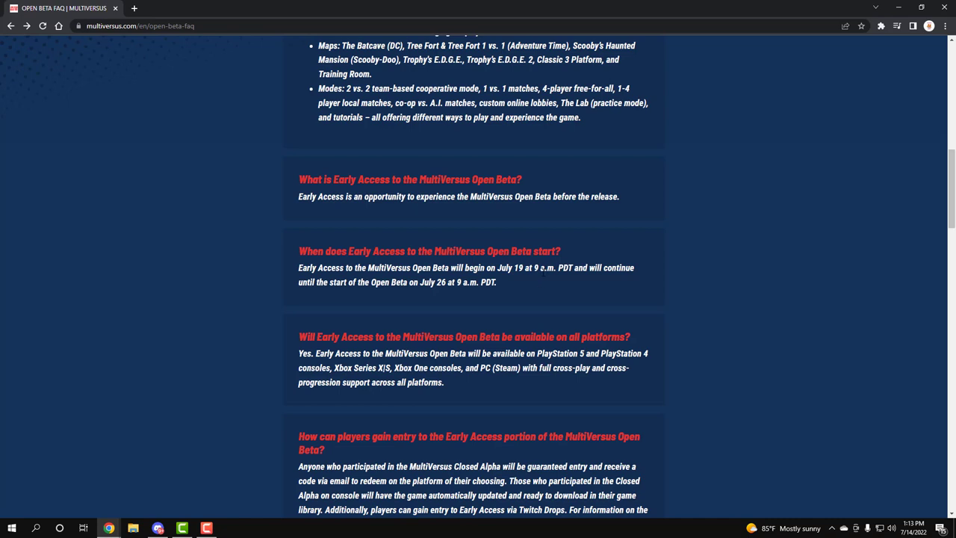
scroll(down, 3)
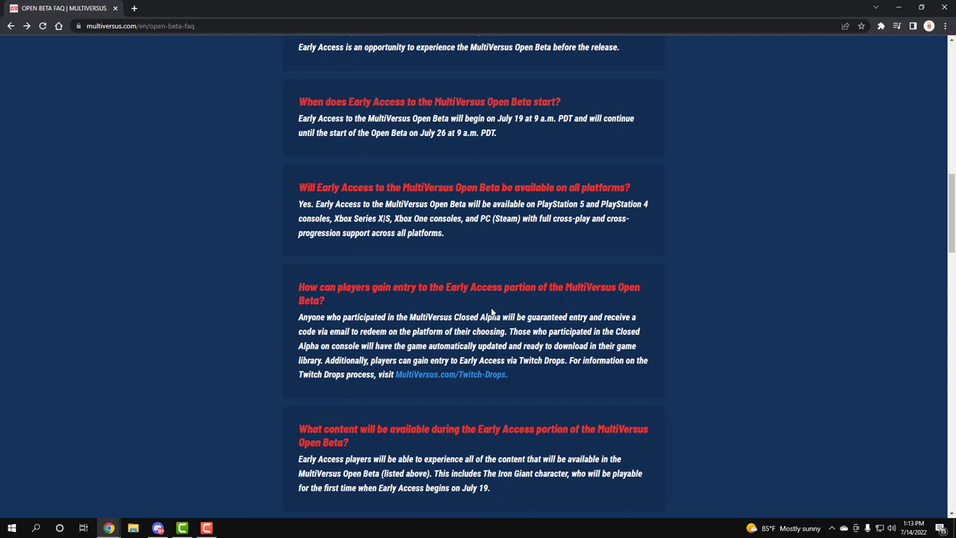
mouse_move(513, 305)
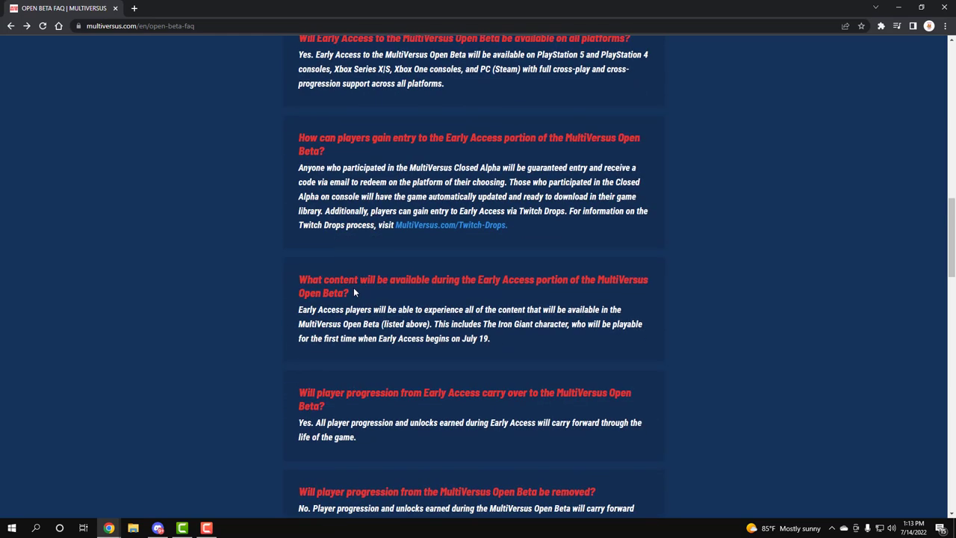
mouse_move(383, 282)
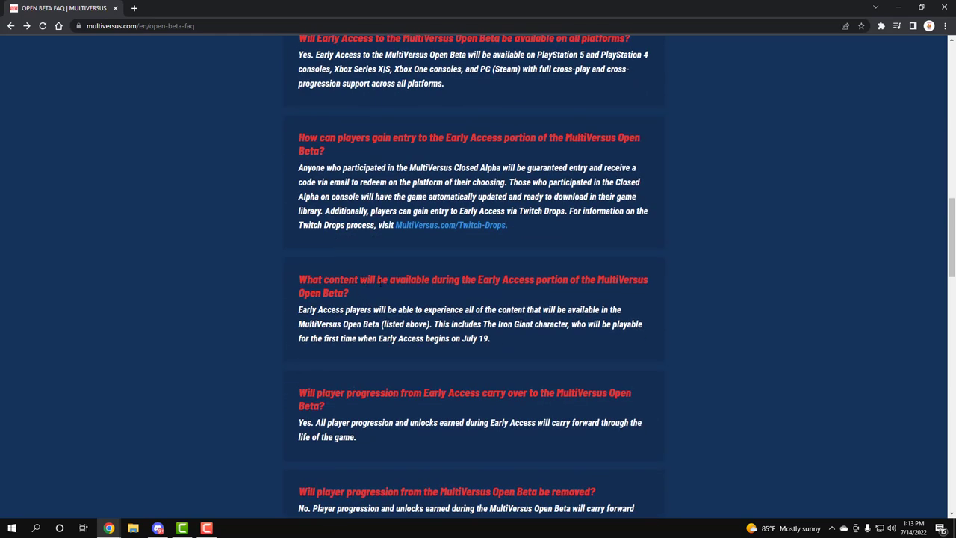
mouse_move(492, 307)
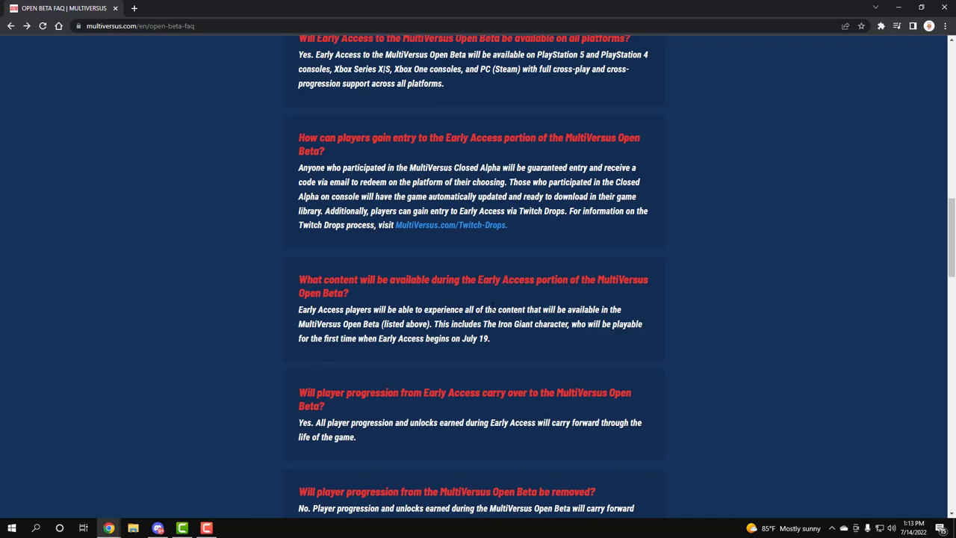
scroll(down, 3)
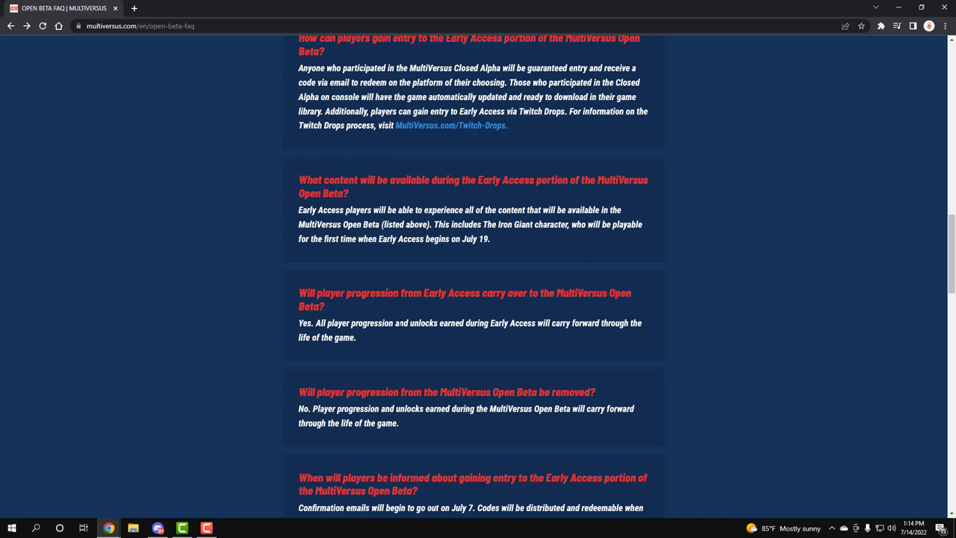
scroll(down, 3)
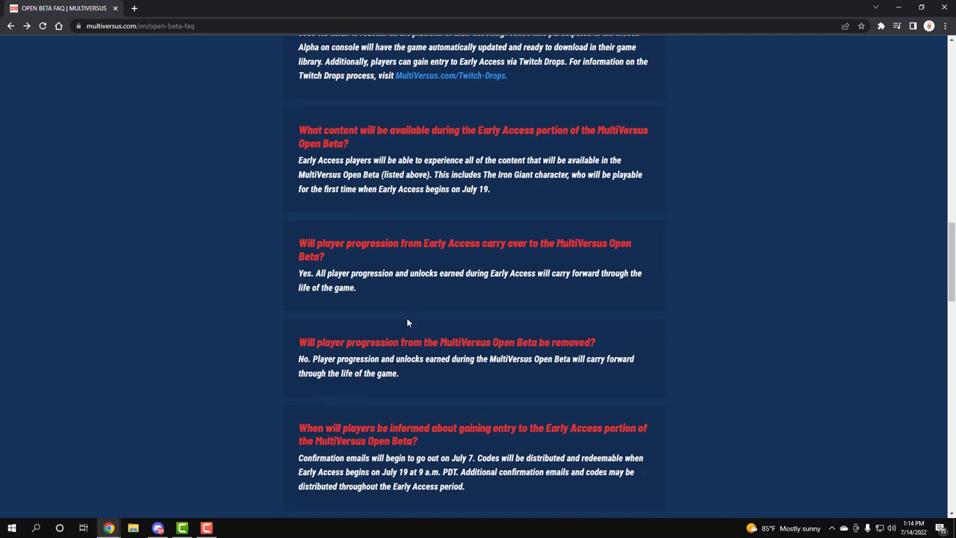
scroll(down, 3)
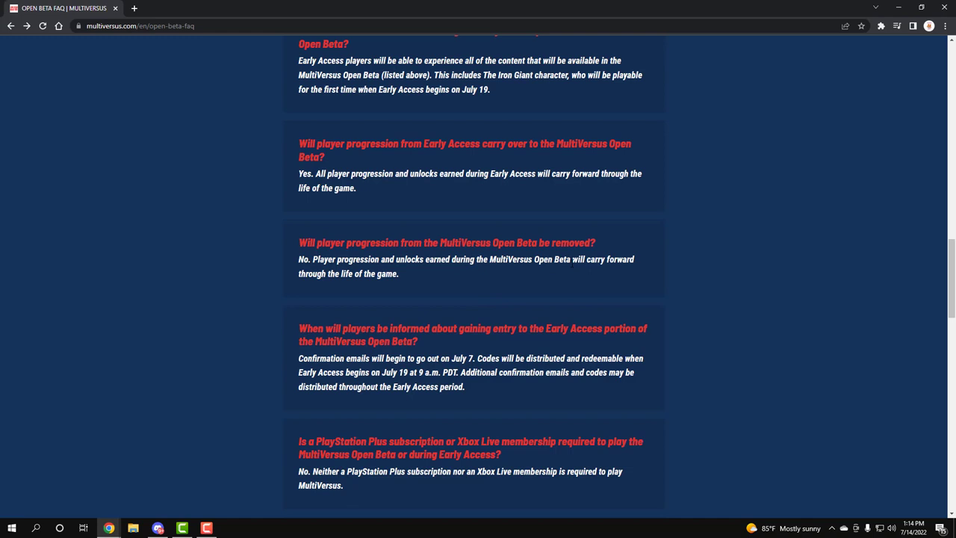
scroll(down, 3)
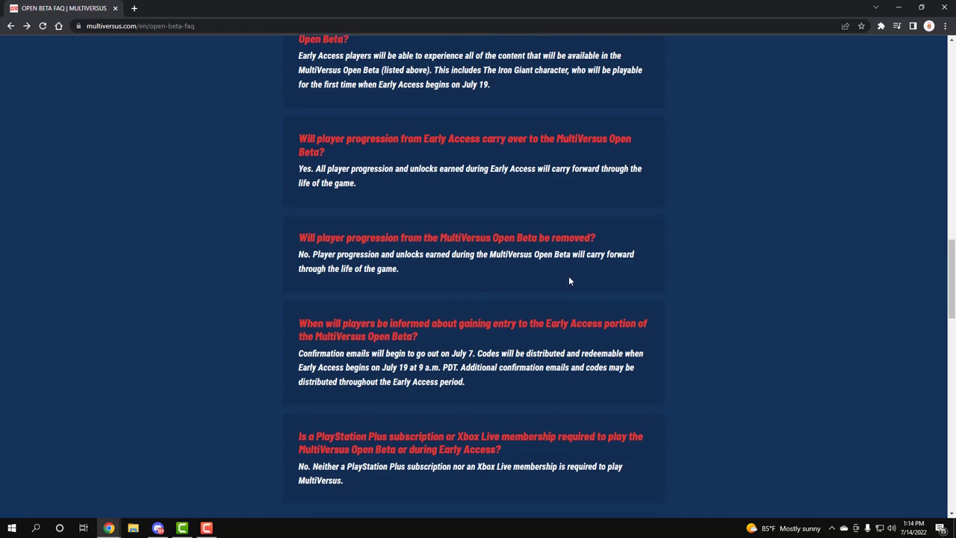
scroll(down, 3)
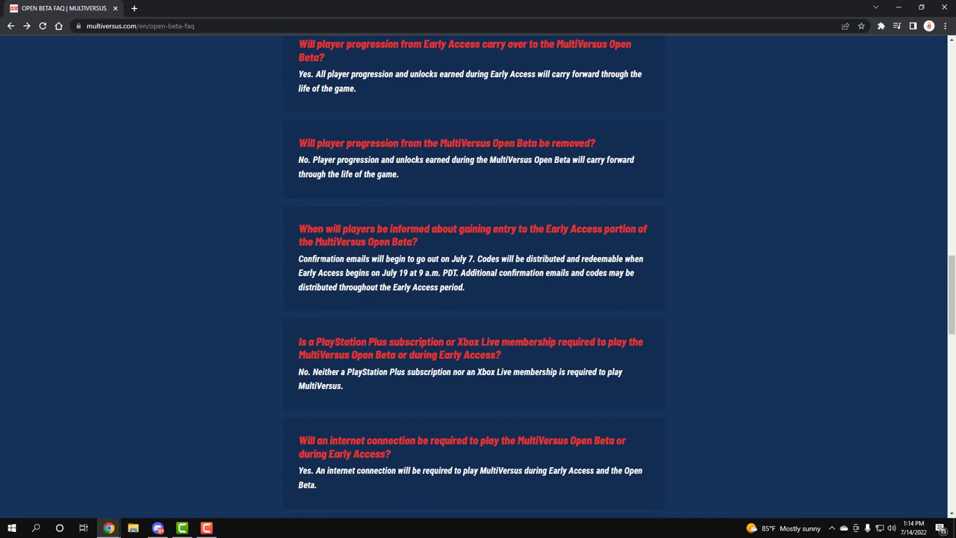
Scroll to the global availability regions and recommended and minimum PC specifications
double_click(468, 258)
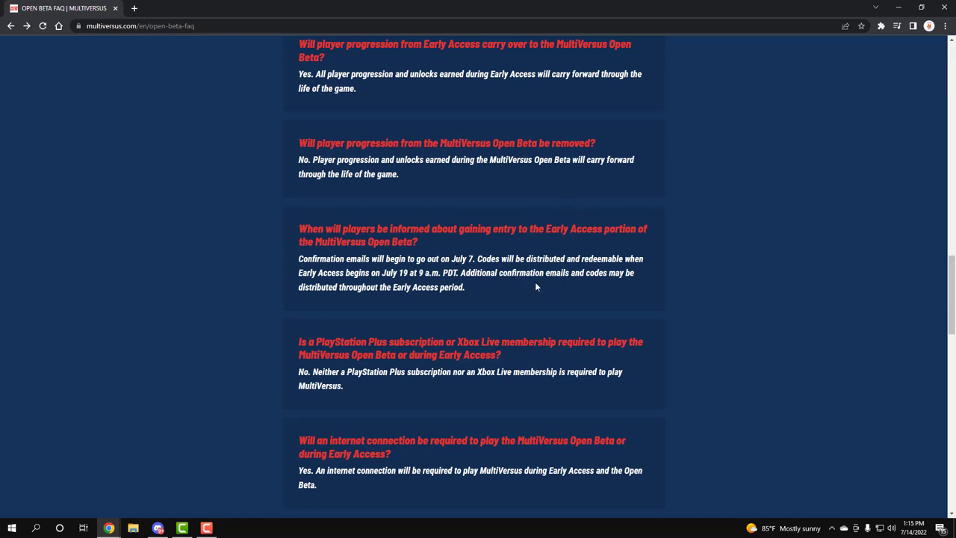
scroll(down, 3)
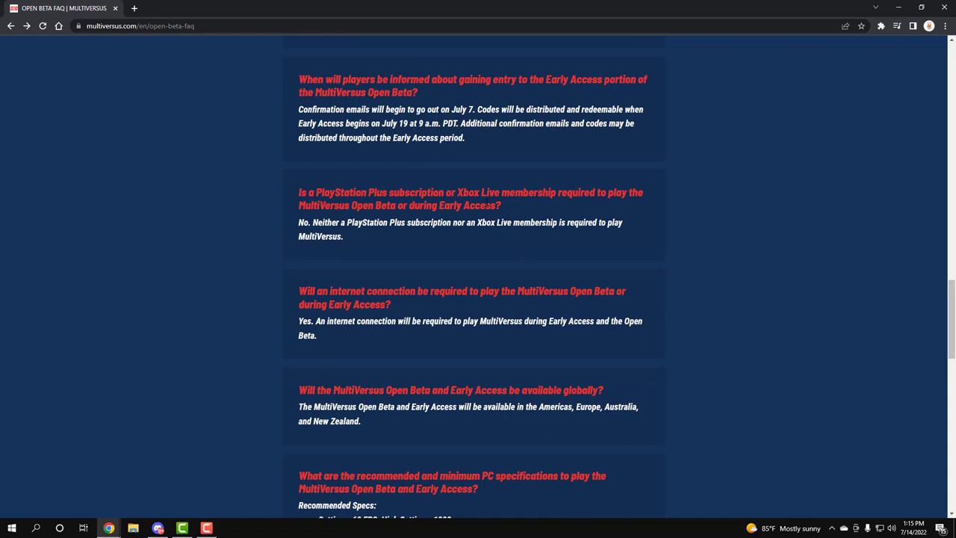
mouse_move(536, 233)
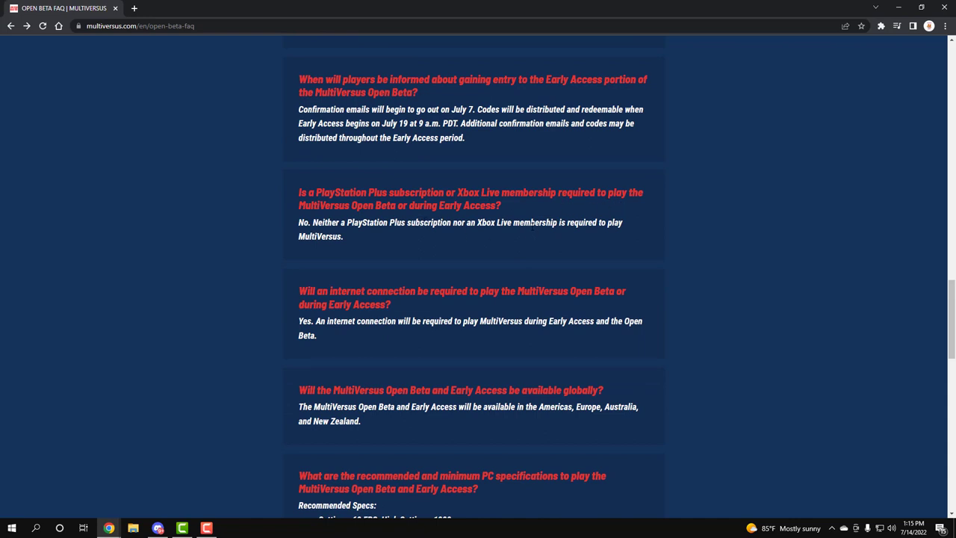
scroll(down, 3)
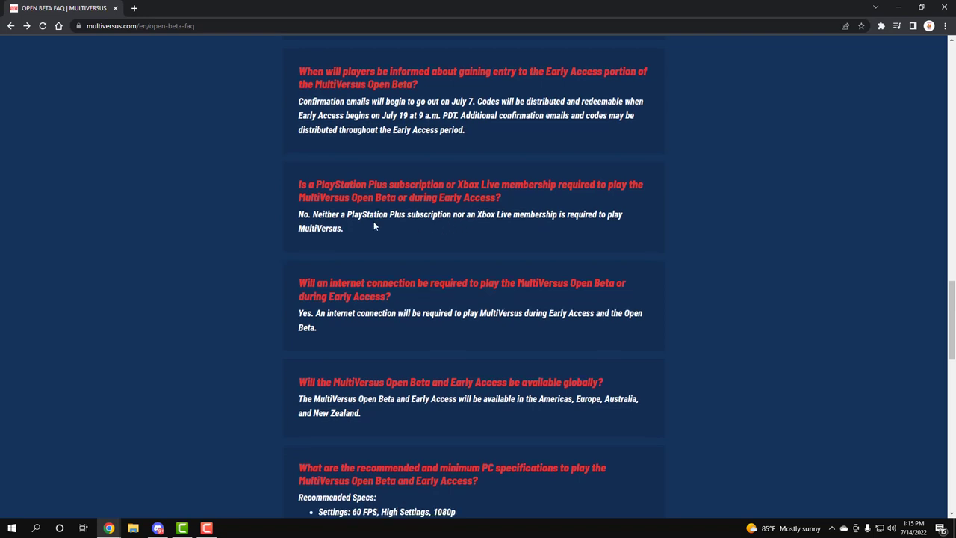
scroll(down, 3)
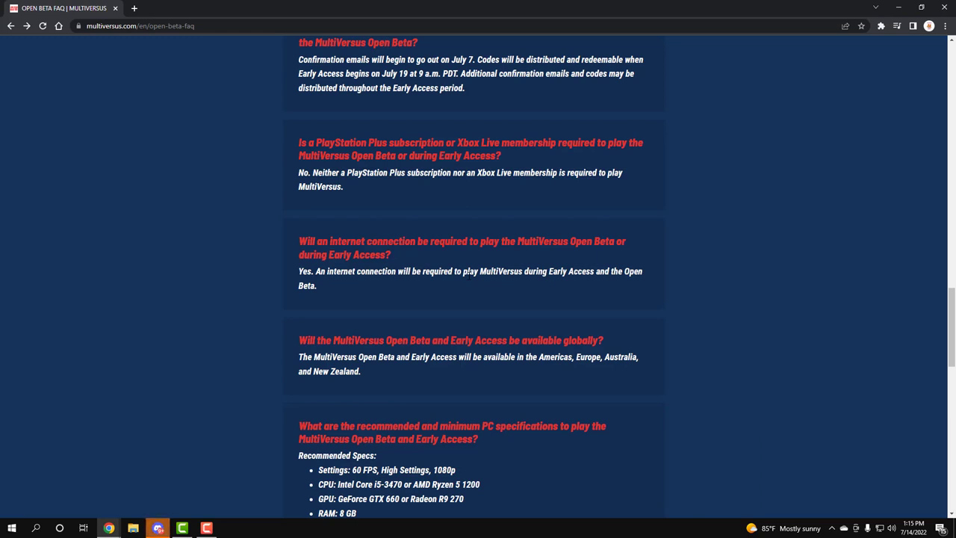
scroll(down, 3)
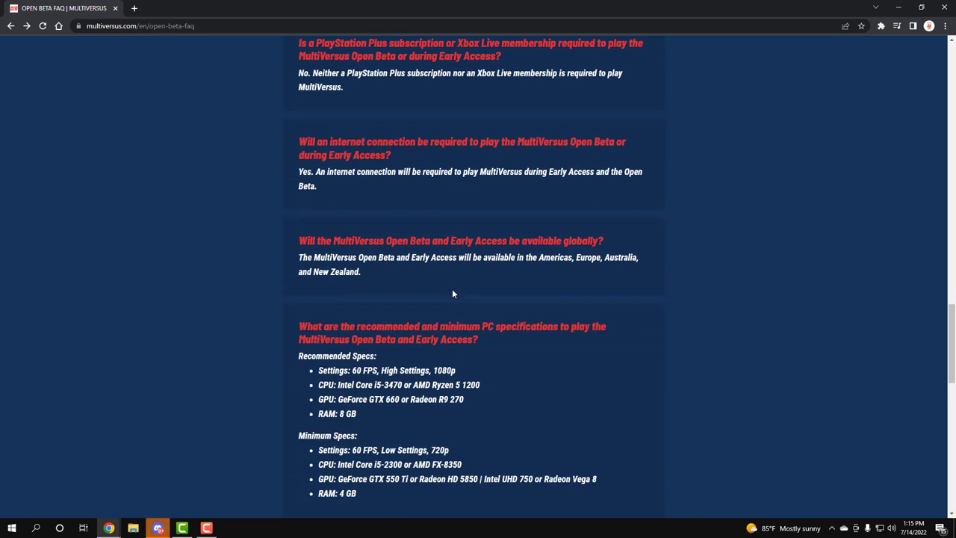
mouse_move(504, 271)
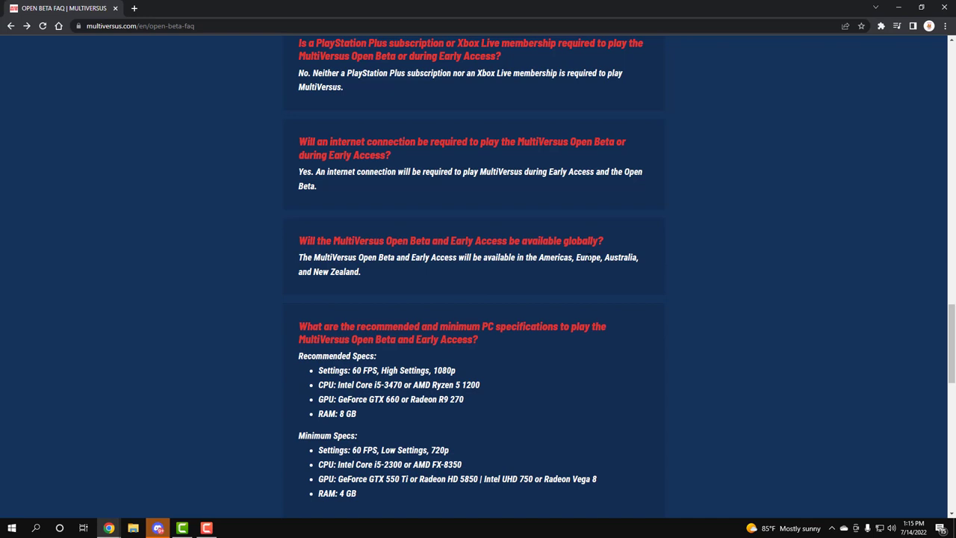
Scroll to the answers on under 7 GB storage, keyboard and mouse, crossplay and colorblind options
scroll(down, 3)
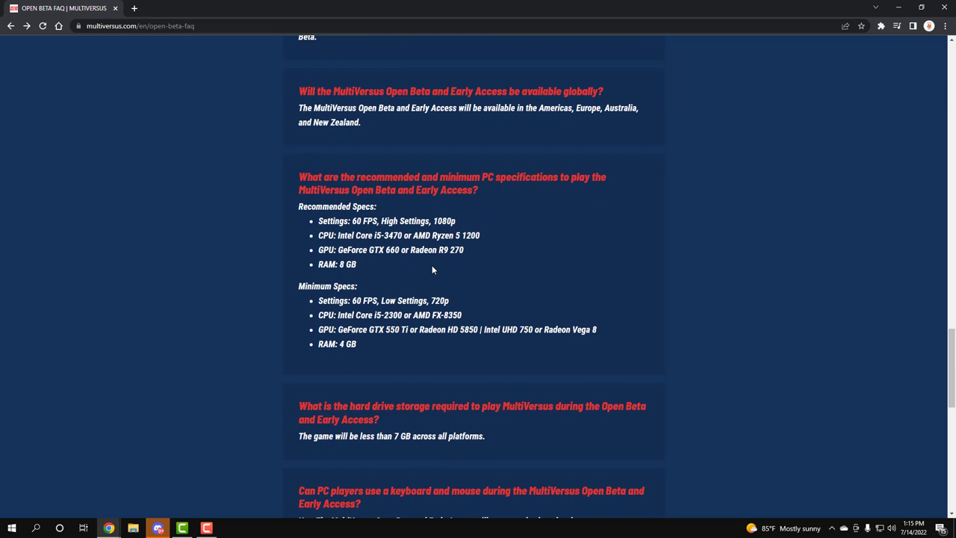
scroll(down, 3)
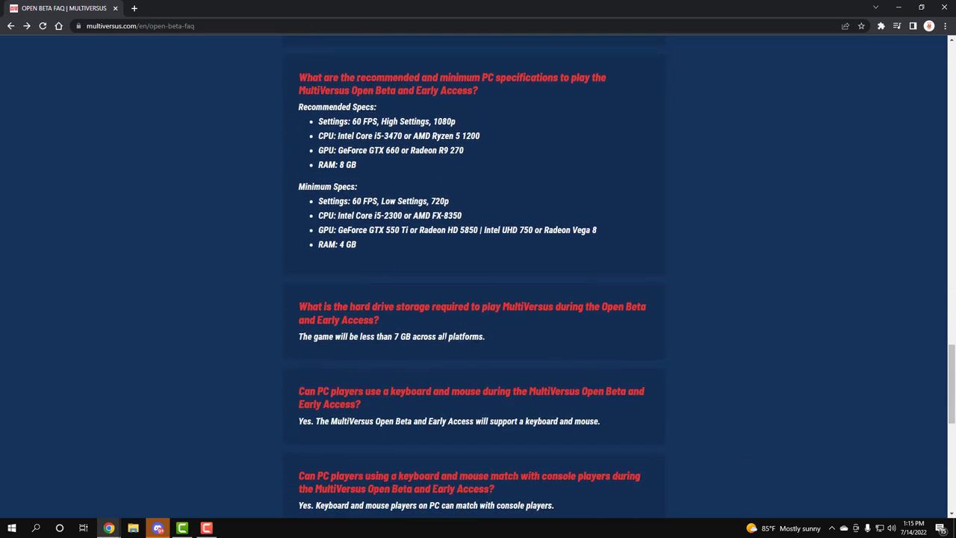
scroll(down, 3)
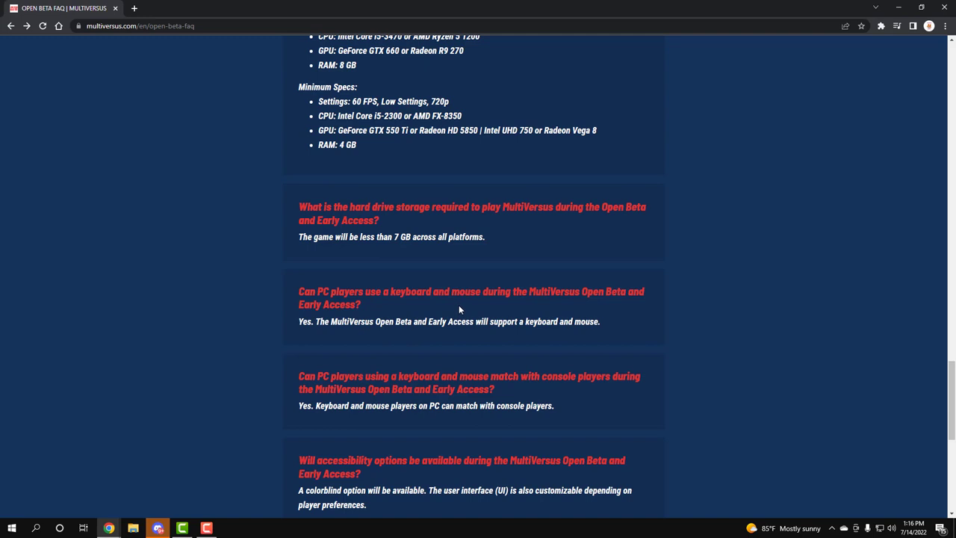
scroll(down, 3)
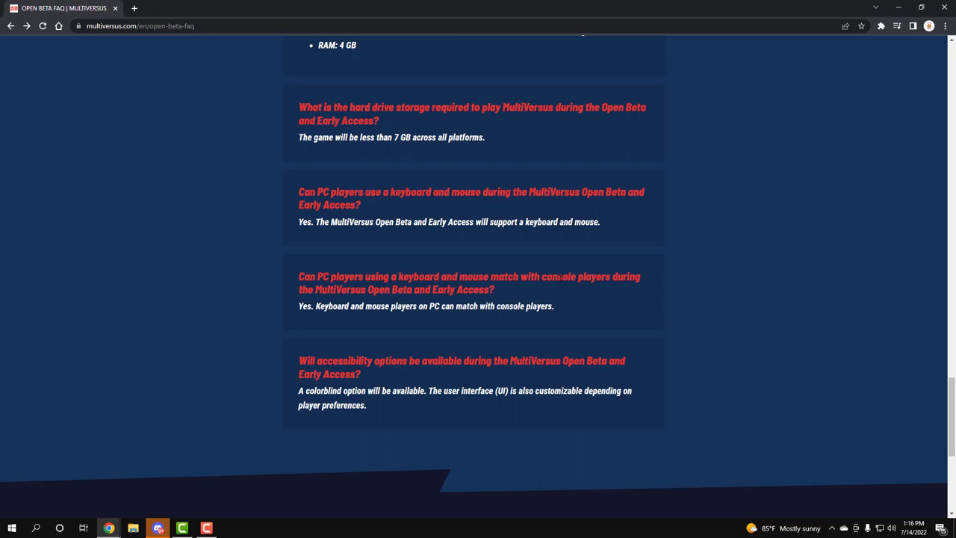
mouse_move(345, 317)
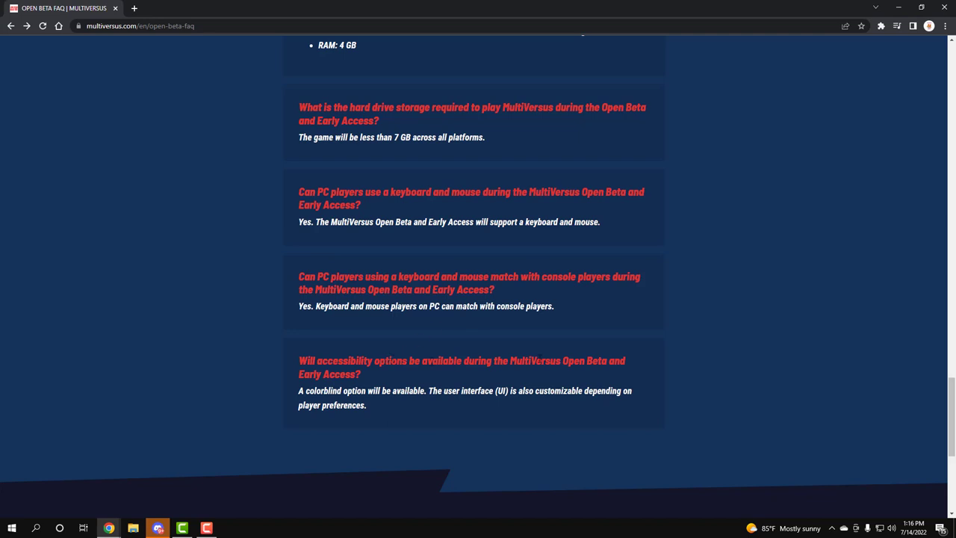
Scroll past the last accessibility answer to reveal the OPEN BETA JULY 26th banner
scroll(down, 3)
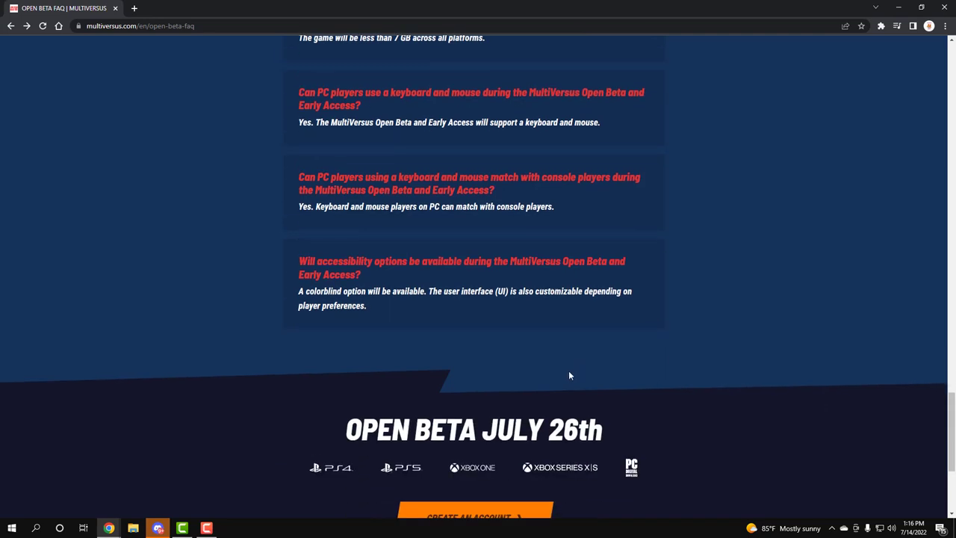
Scroll to the page bottom showing the Create an Account prompt and publisher logos
scroll(down, 3)
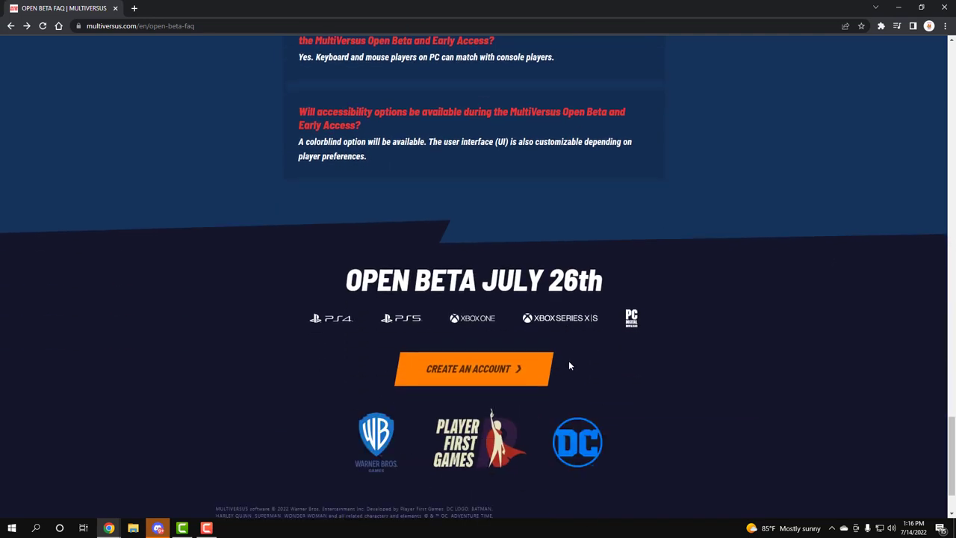
mouse_move(569, 366)
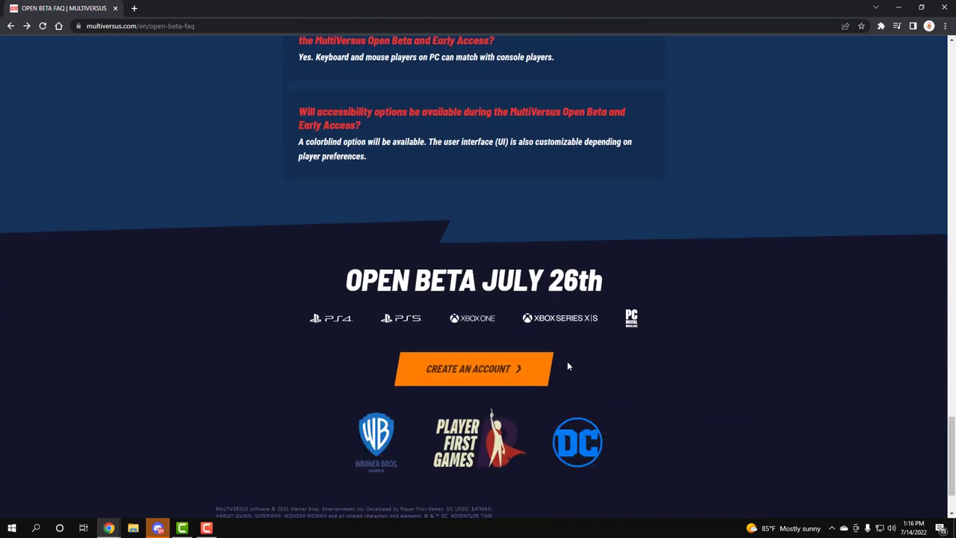
mouse_move(573, 368)
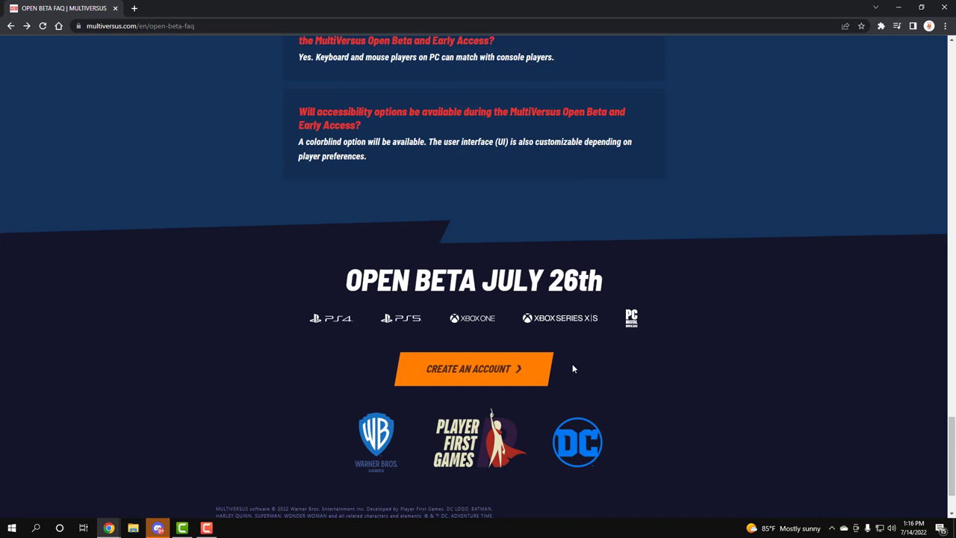
mouse_move(715, 401)
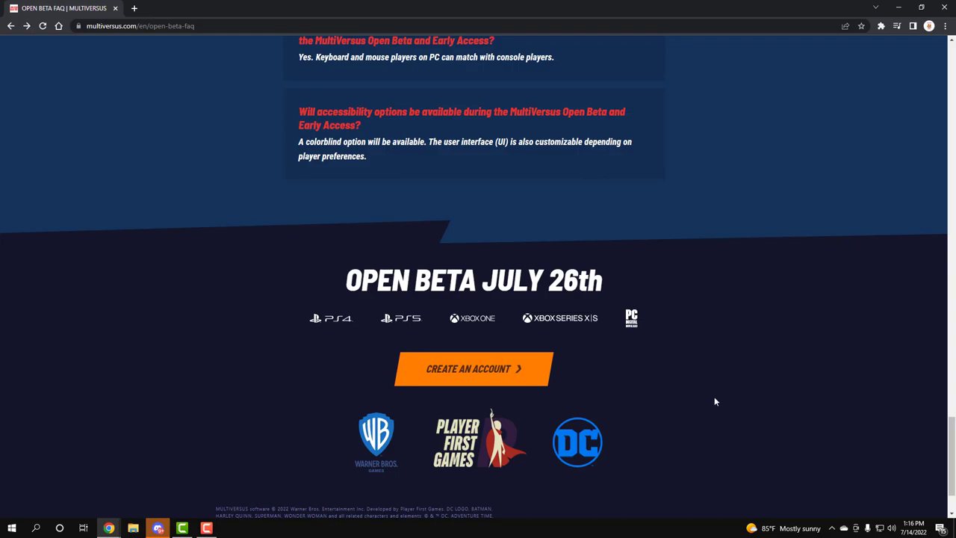